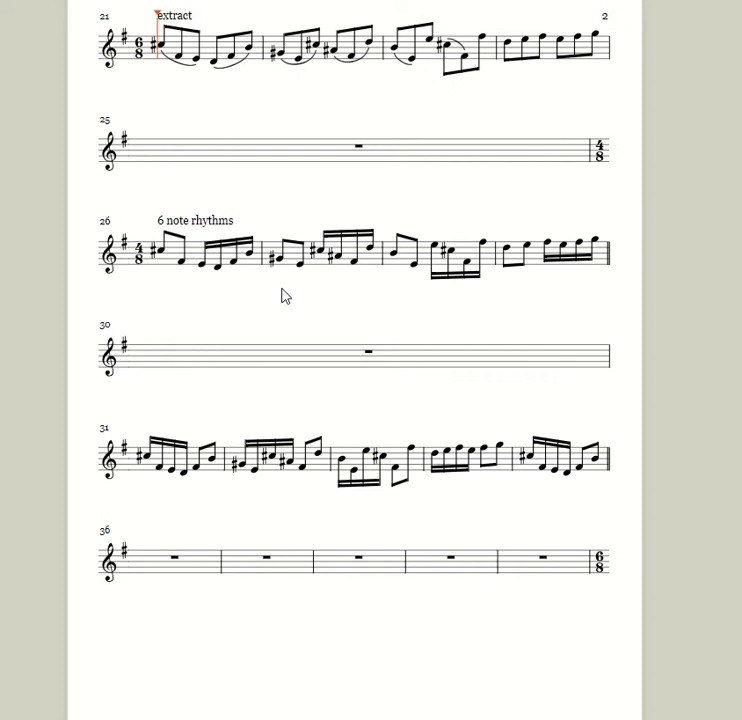
mouse_move(204, 112)
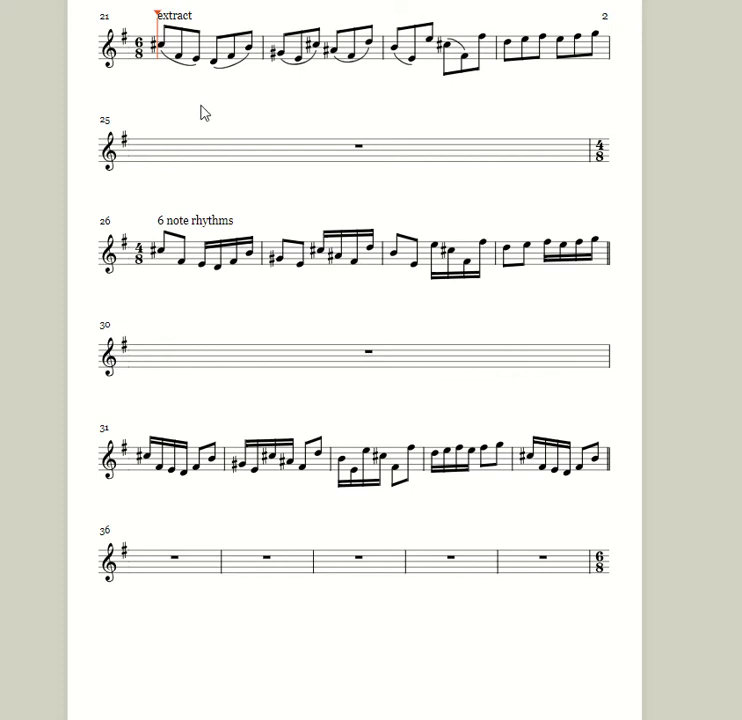
mouse_move(212, 70)
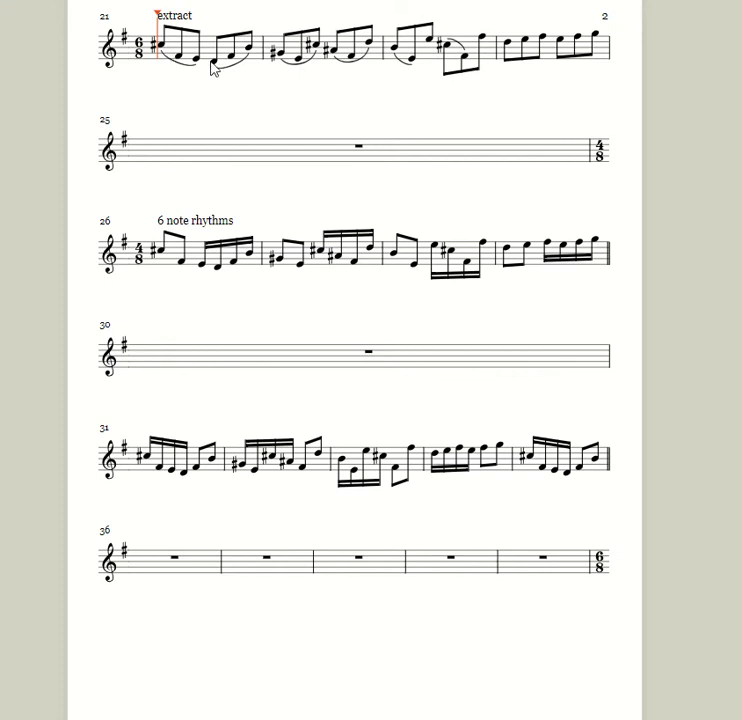
mouse_move(464, 48)
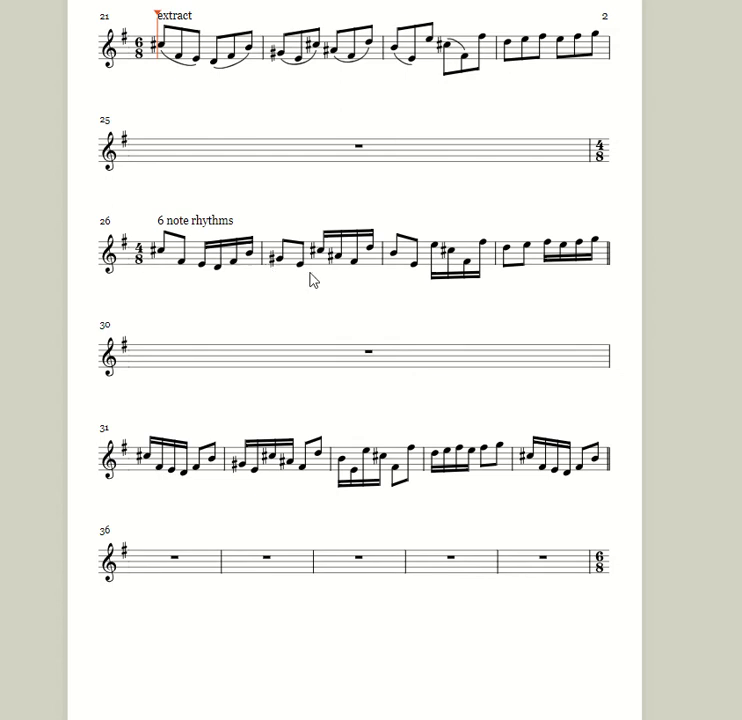
mouse_move(200, 84)
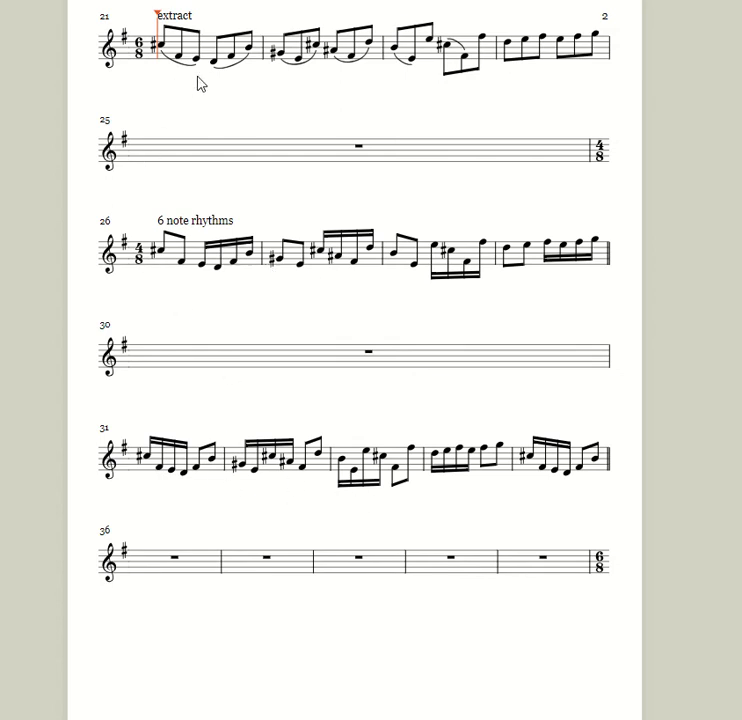